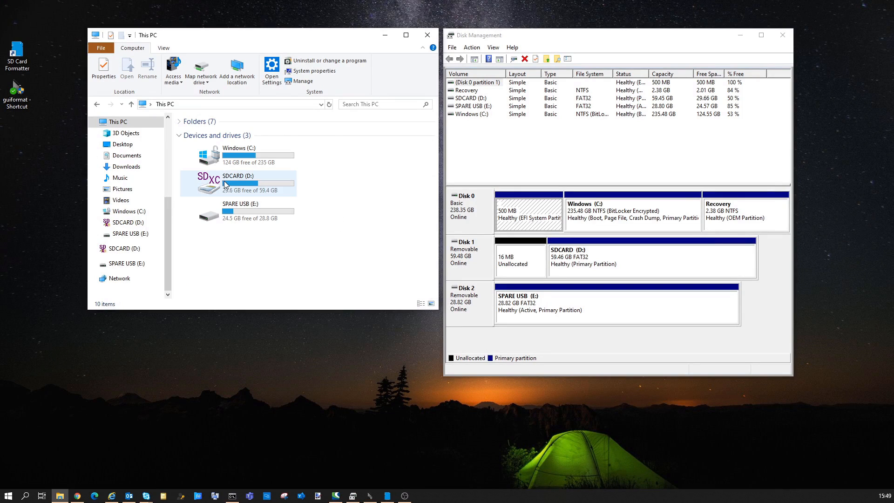
Bring up the Format dialog for SPARE USB (E:), whose file systems list NTFS, FAT32 and exFAT
left_click(238, 183)
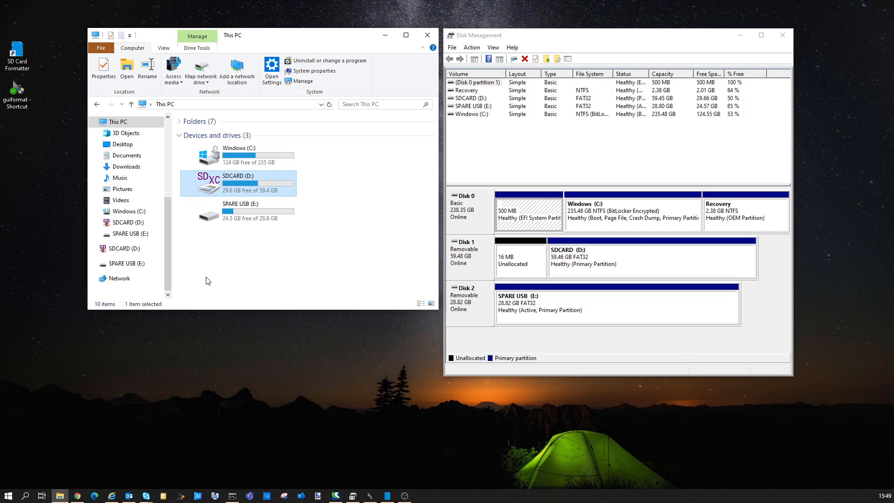
mouse_move(228, 188)
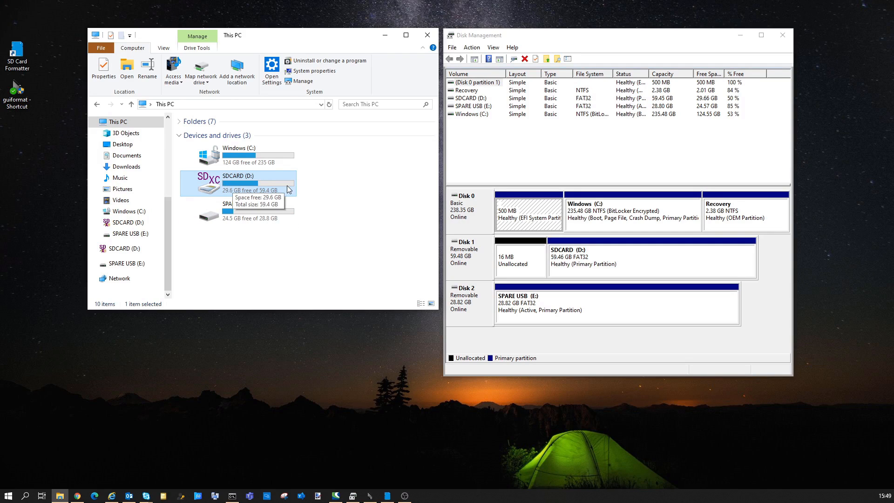
right_click(251, 183)
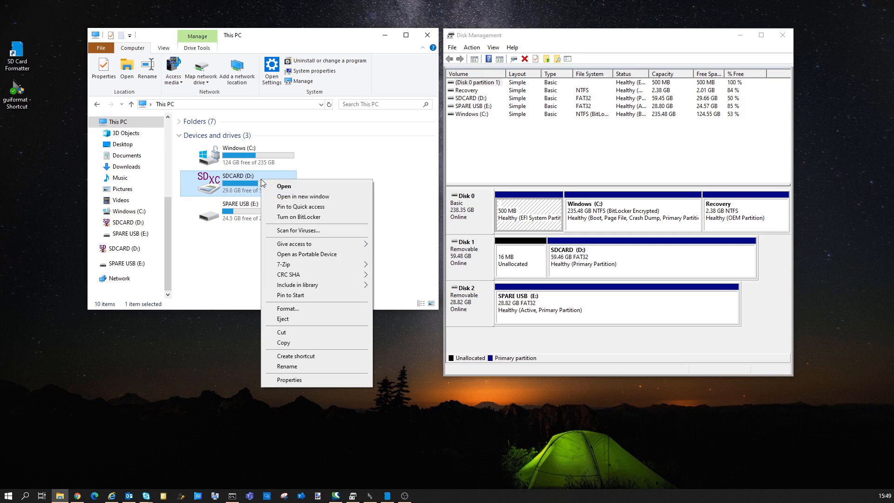
left_click(238, 211)
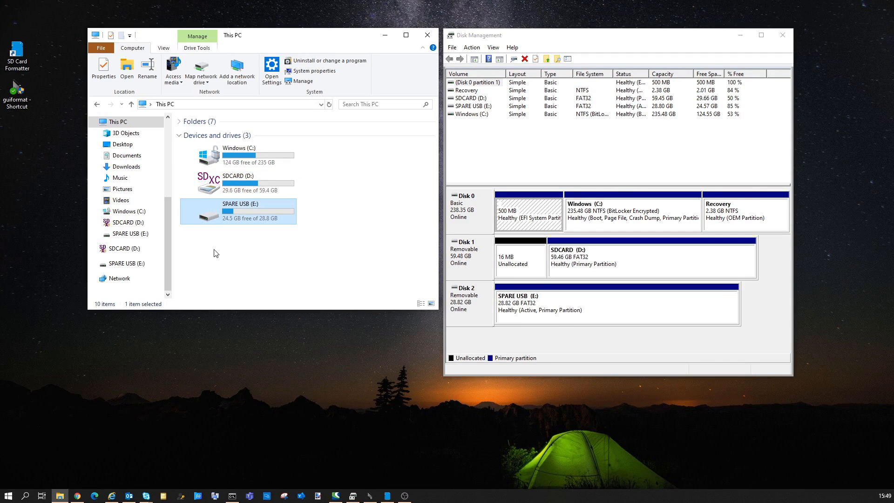
left_click(237, 182)
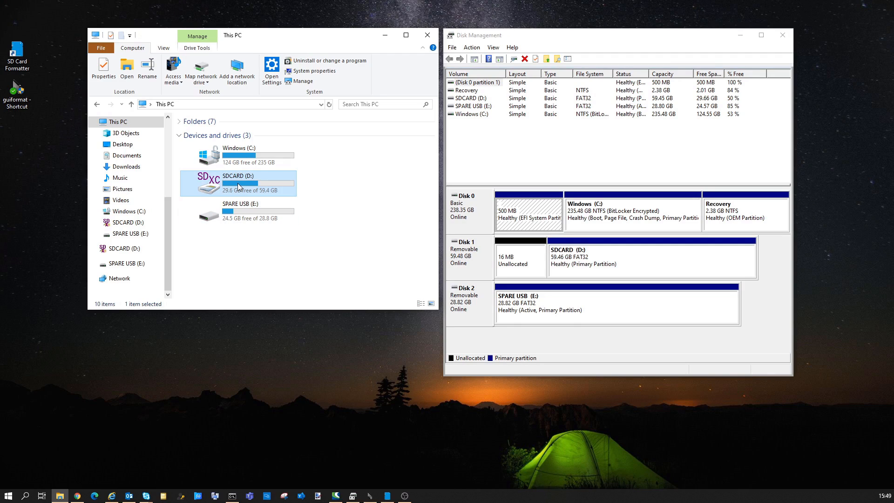
right_click(238, 183)
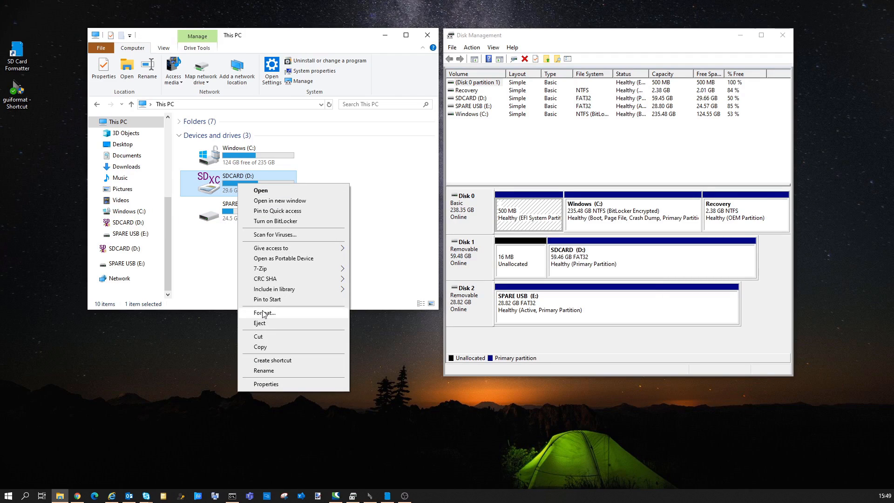
left_click(264, 312)
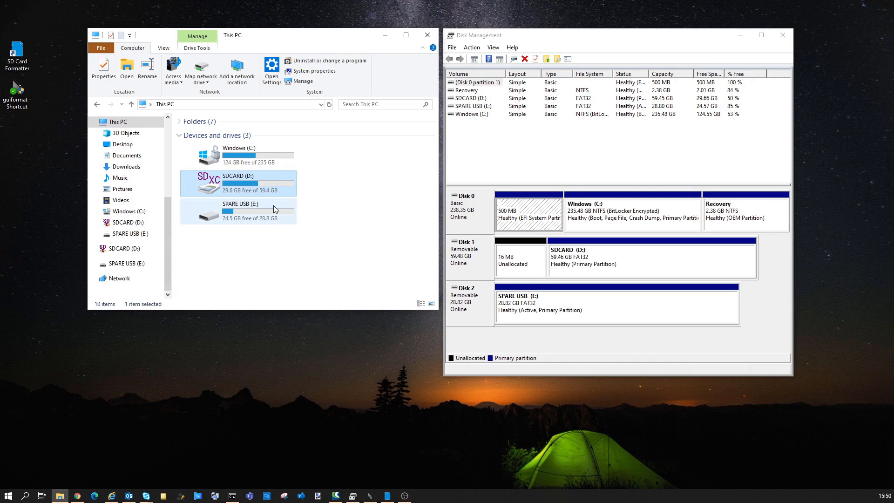
right_click(237, 211)
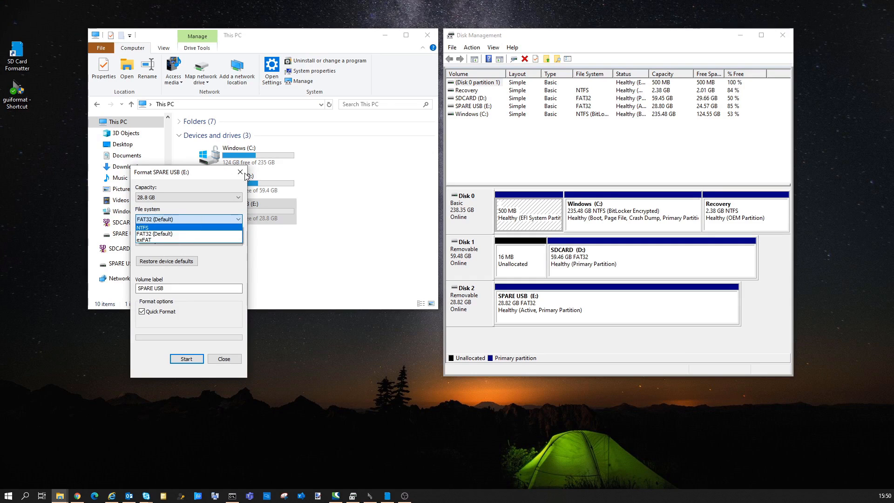
Check SDCARD (D:)'s Format dialog, which offers only NTFS and exFAT (Default)
right_click(238, 183)
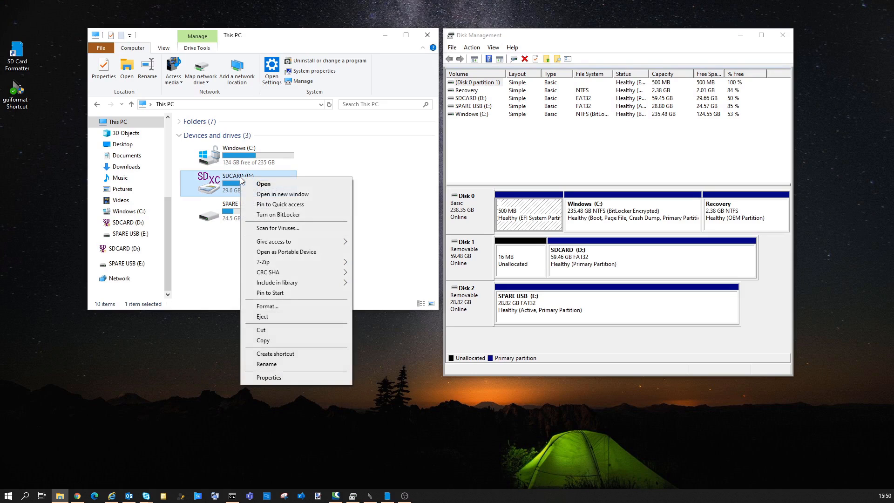
left_click(268, 307)
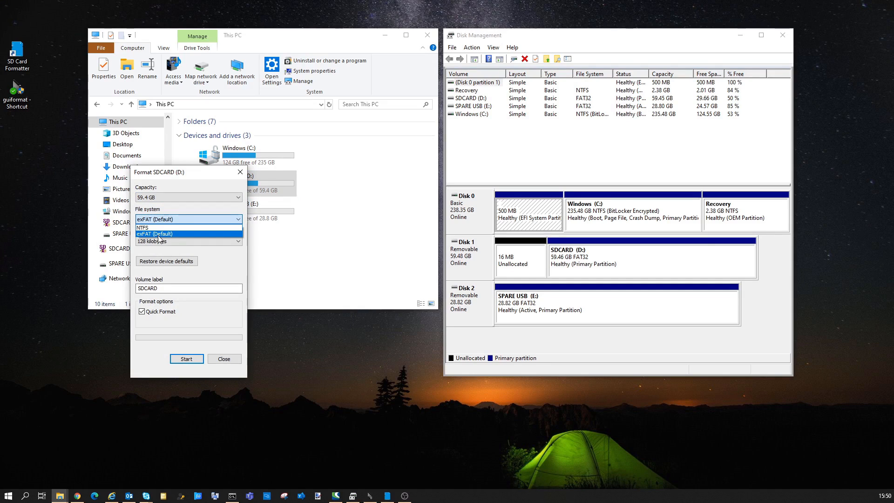
left_click(155, 219)
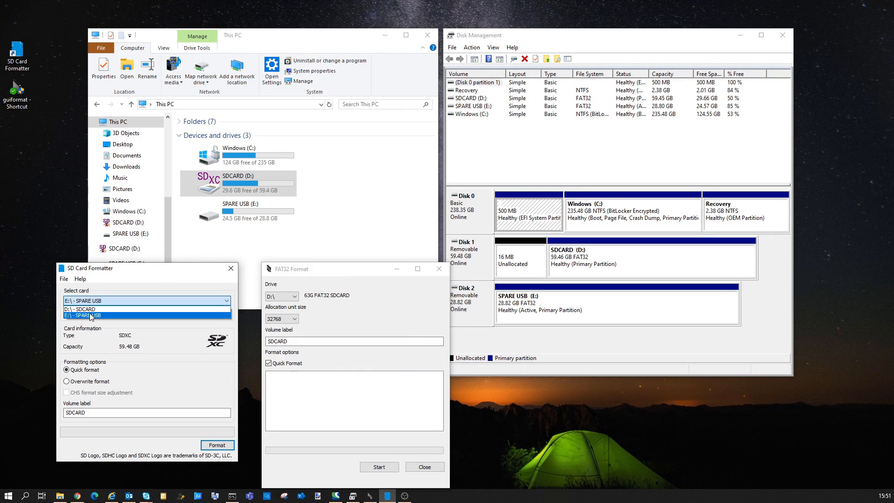
Quick-format D:\ - SDCARD in SD Card Formatter, confirming the erase warning and completion
left_click(80, 310)
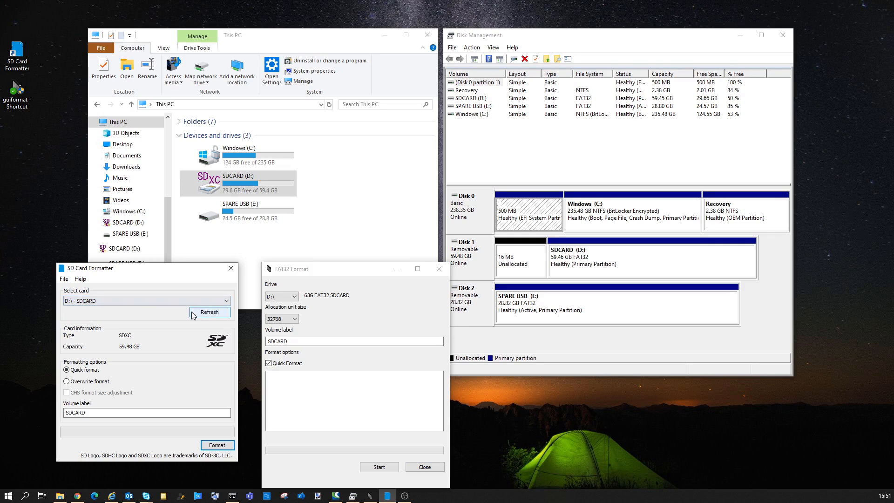
mouse_move(75, 402)
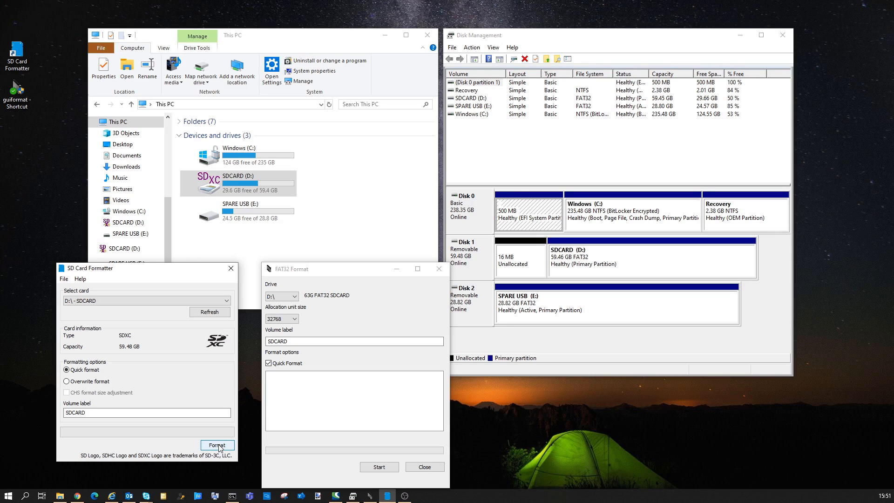
left_click(217, 445)
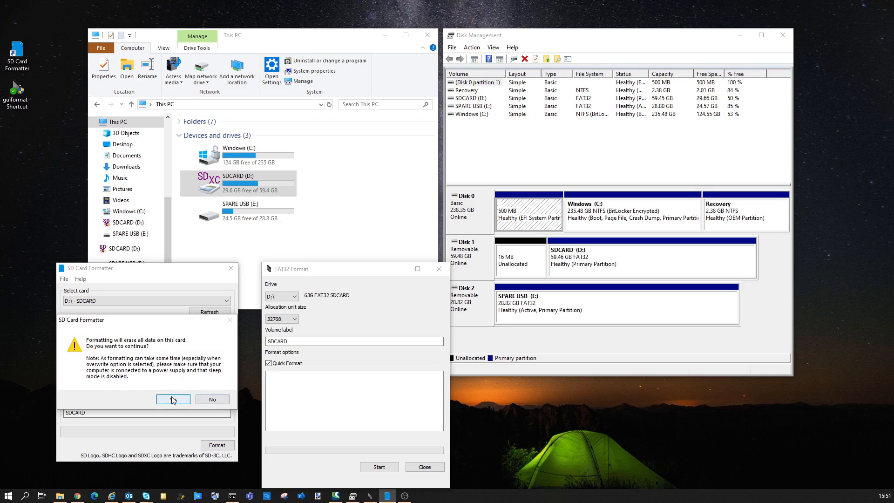
left_click(173, 399)
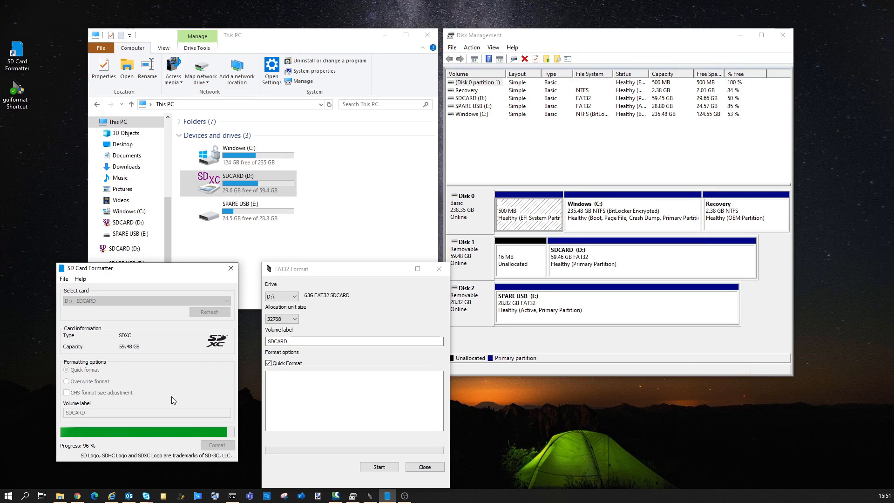
left_click(245, 182)
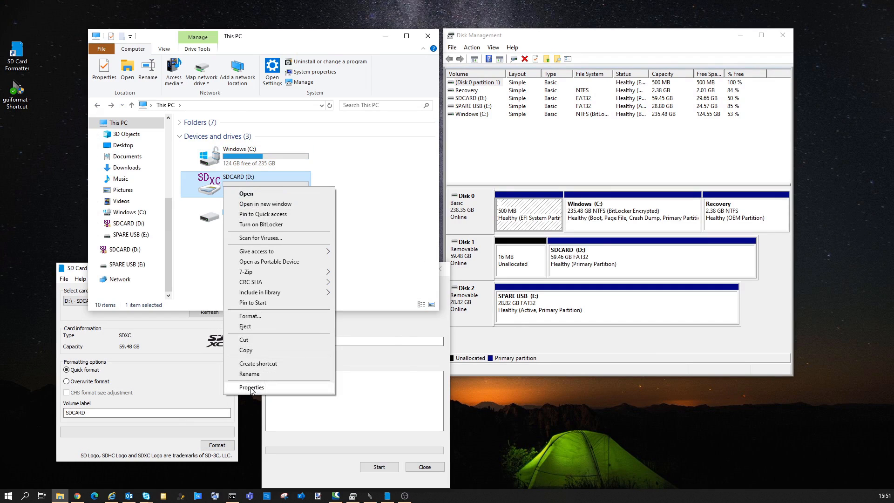
left_click(251, 388)
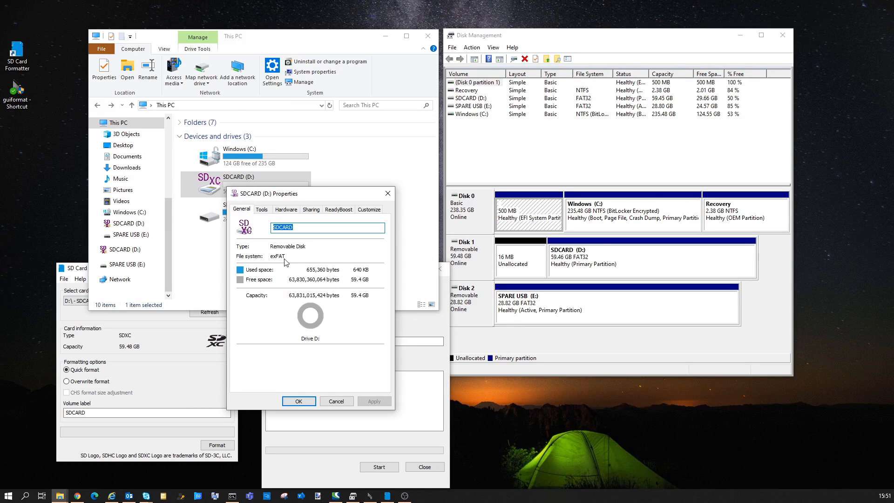
left_click(298, 400)
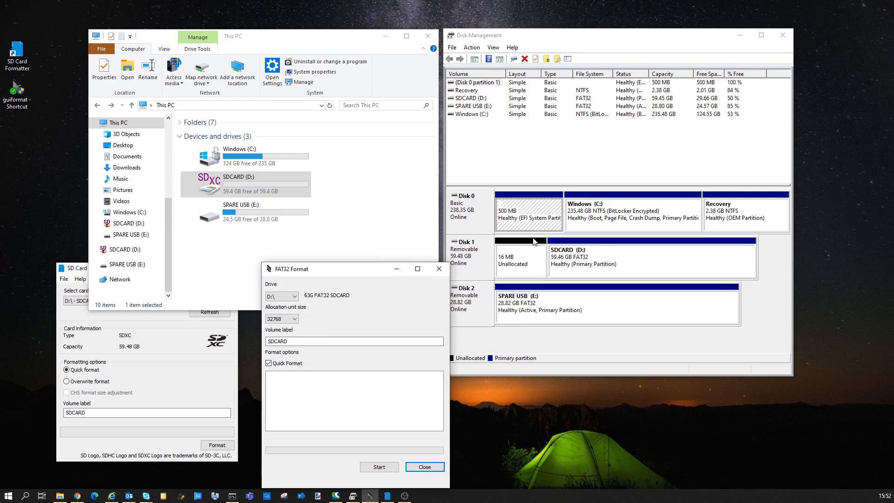
Attempt a FAT32 format of drive D: in guiformat; it fails with a device-in-use error
left_click(245, 177)
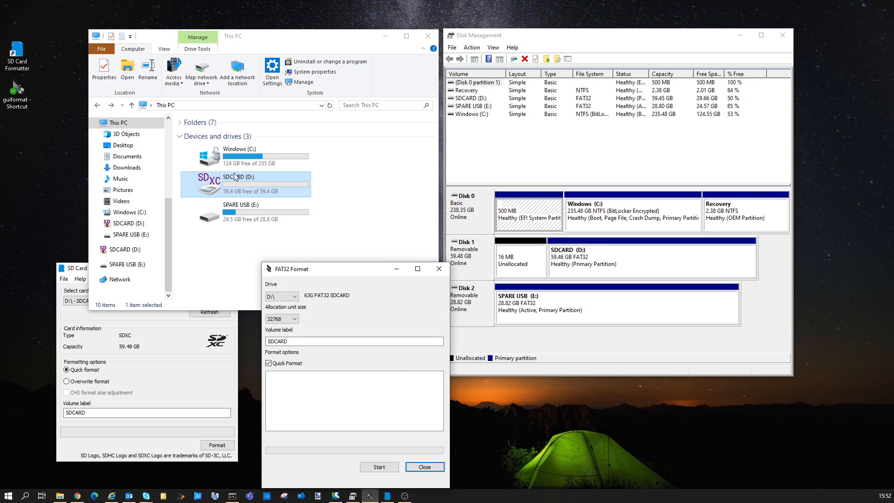
left_click(294, 296)
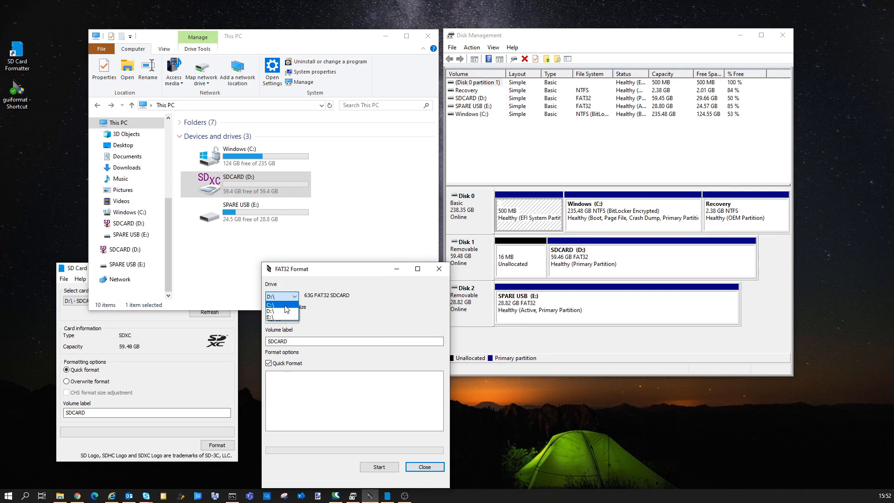
left_click(270, 304)
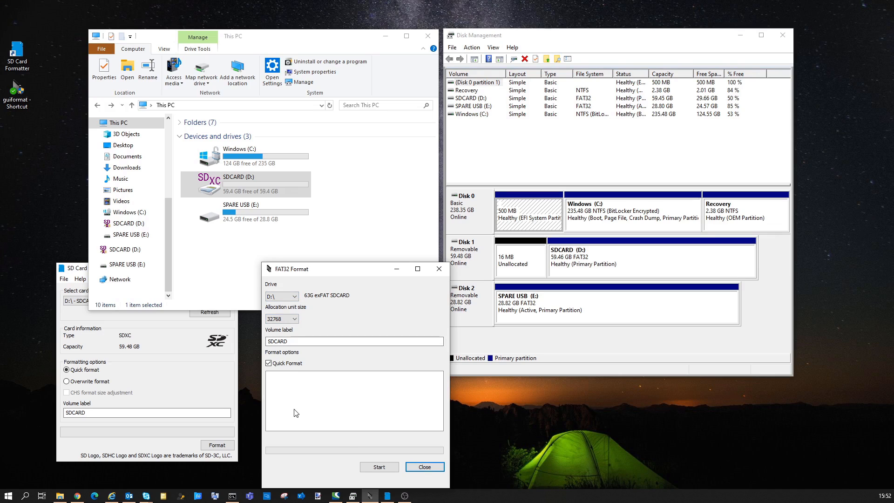
left_click(379, 466)
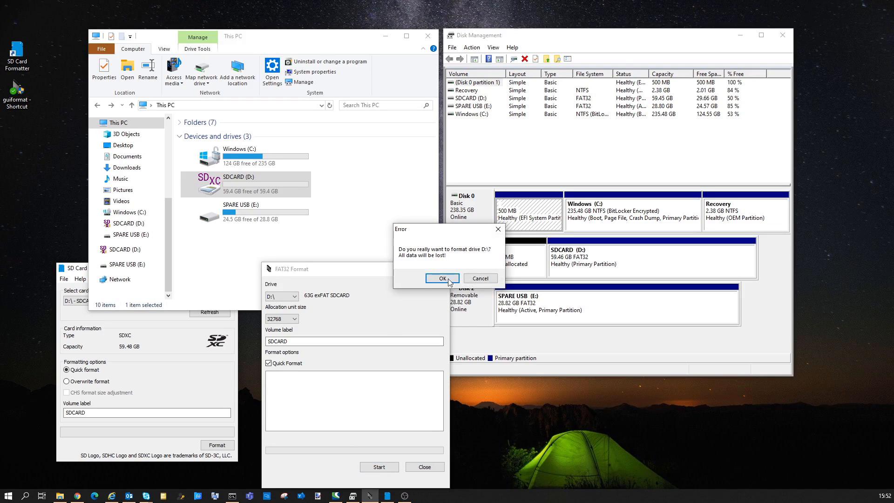
left_click(442, 278)
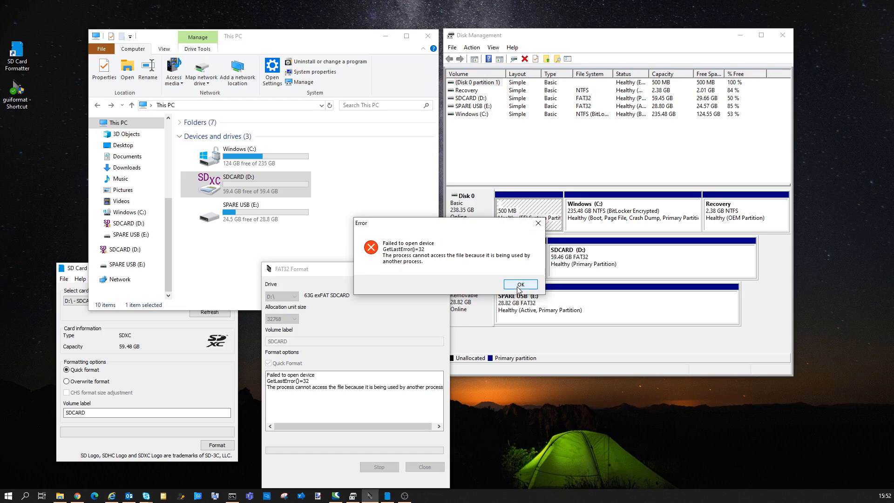
left_click(520, 285)
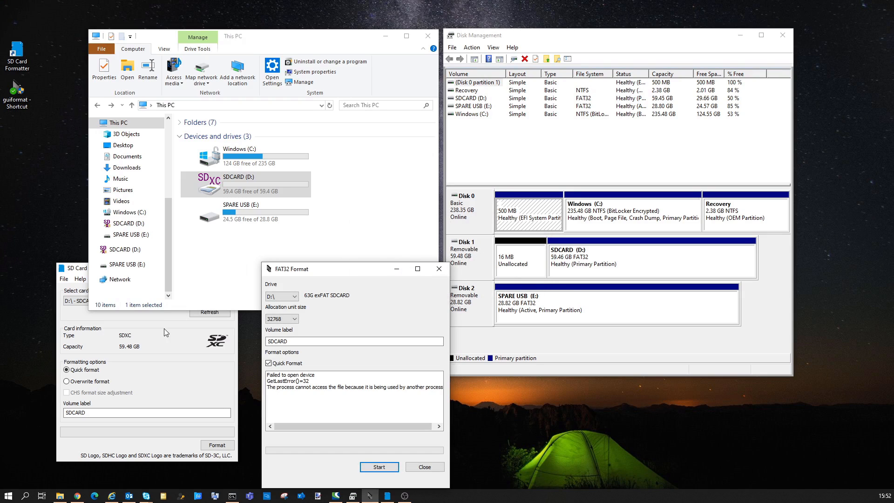
Quick-format SDCARD again in SD Card Formatter, completing as exFAT with 59.45 GB
left_click(209, 312)
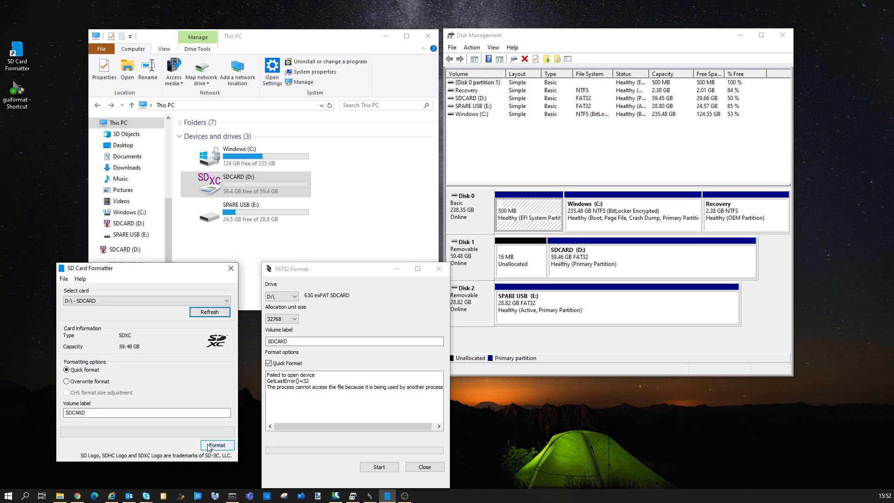
left_click(217, 445)
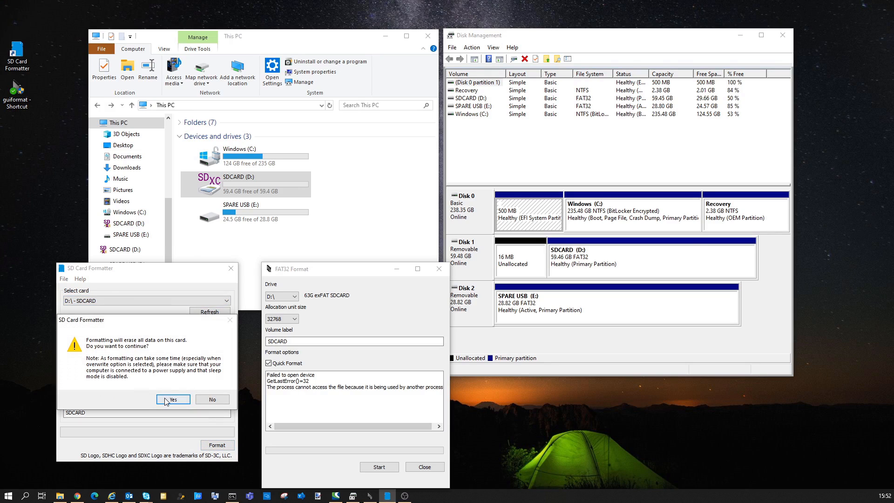
left_click(174, 400)
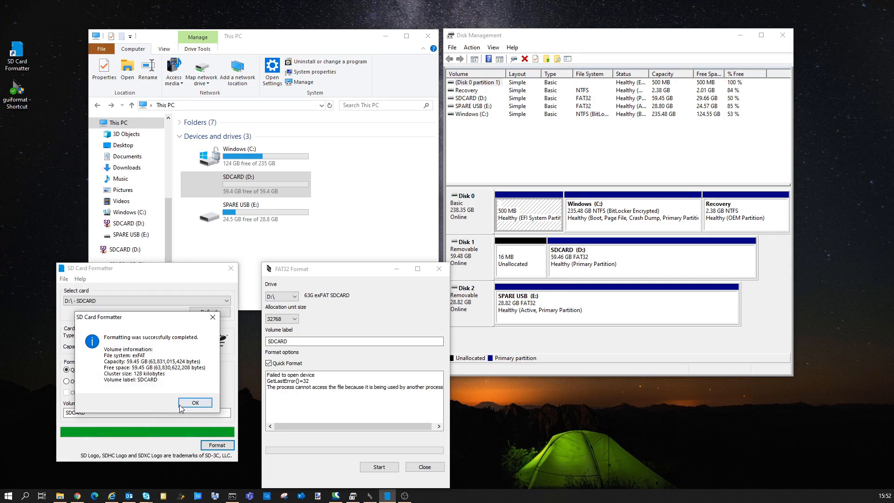
left_click(195, 403)
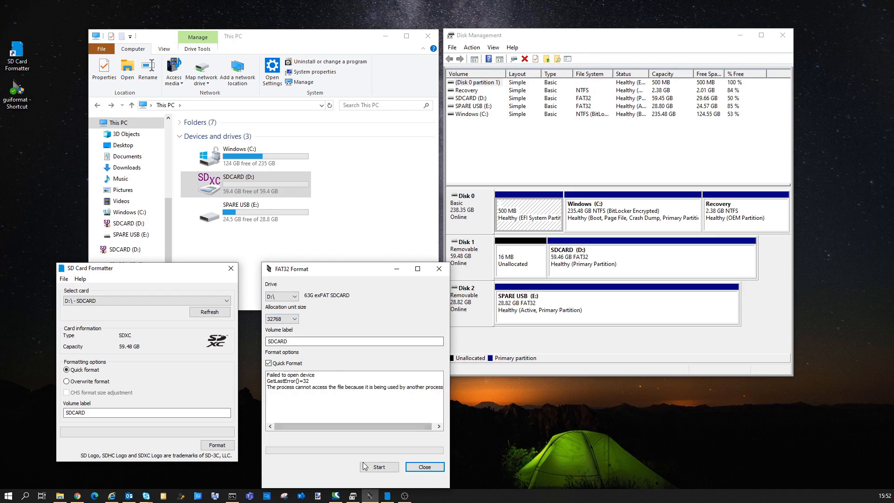
Run the guiformat FAT32 format on drive D: again, confirming the erase; it finishes with Done
left_click(379, 467)
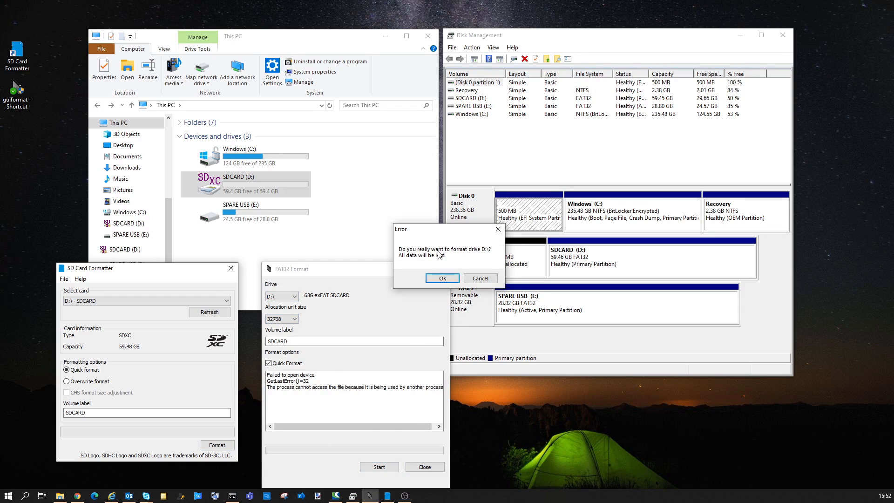
left_click(441, 279)
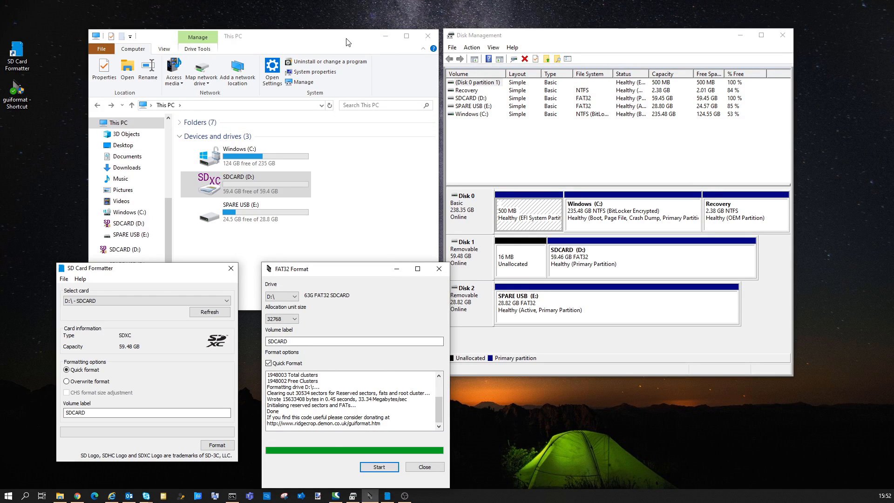
View SDCARD (D:) Properties, confirming FAT32 file system with 59.4 GB free
right_click(245, 184)
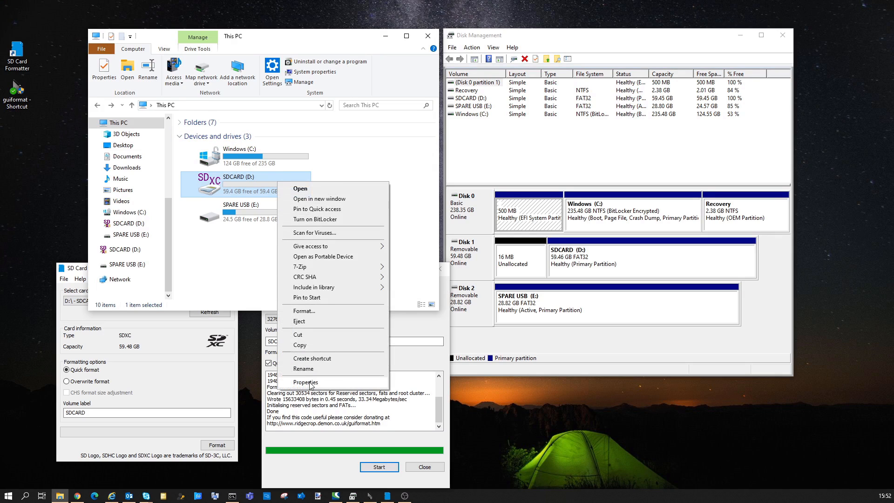
left_click(307, 382)
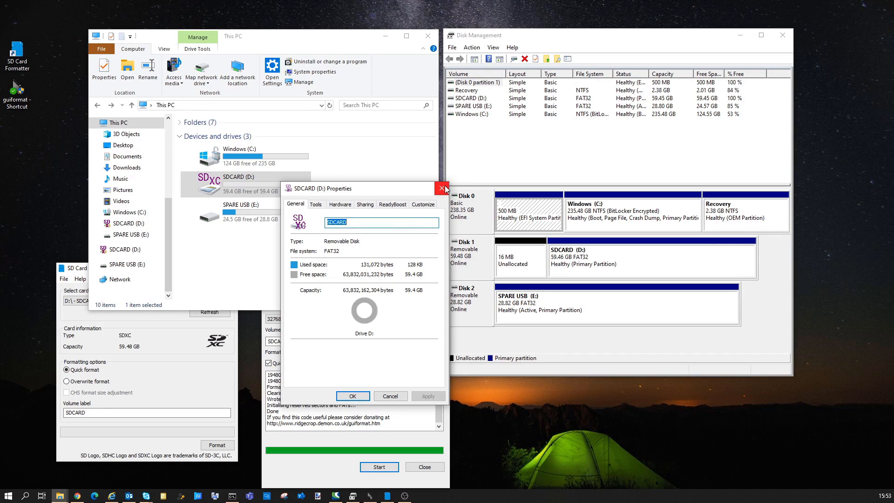
right_click(245, 182)
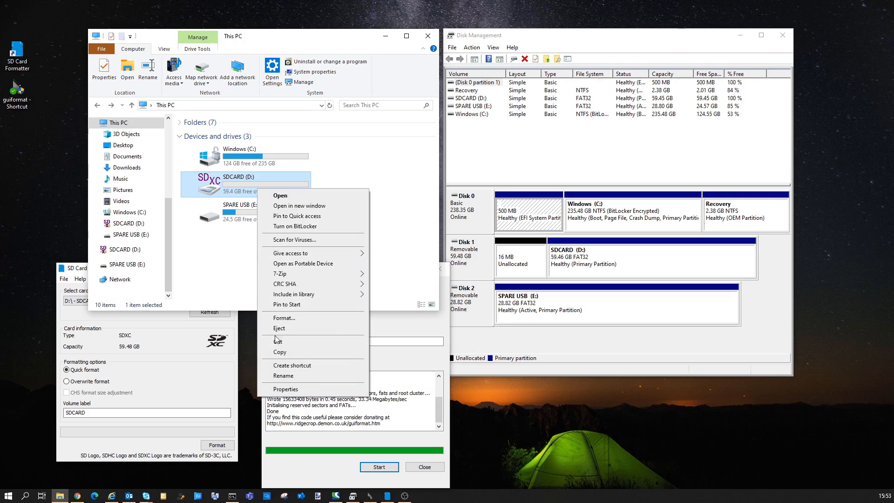
left_click(284, 318)
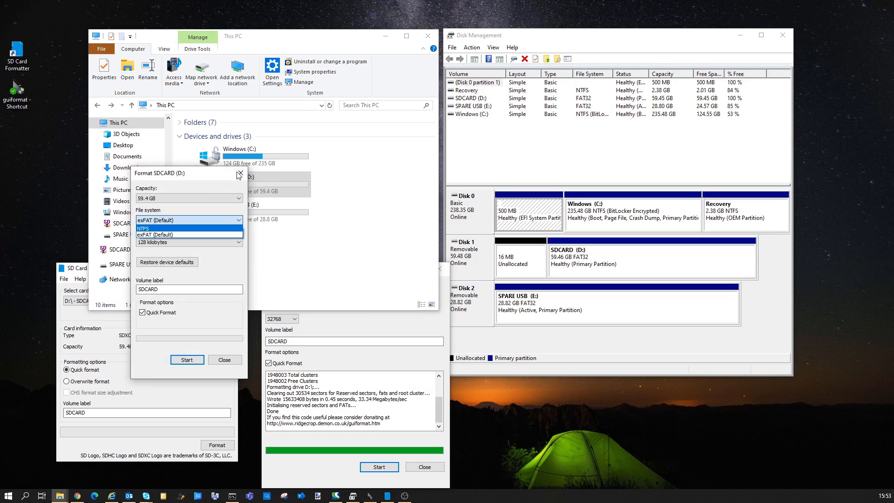
right_click(236, 183)
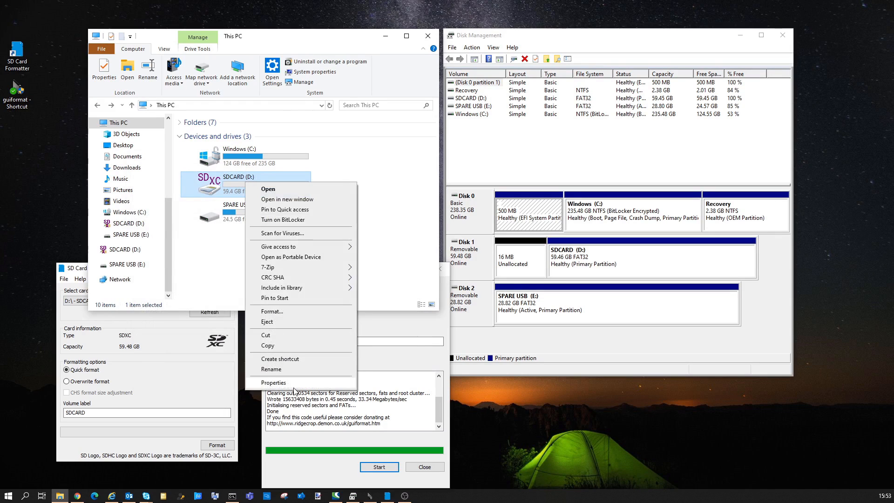
left_click(274, 383)
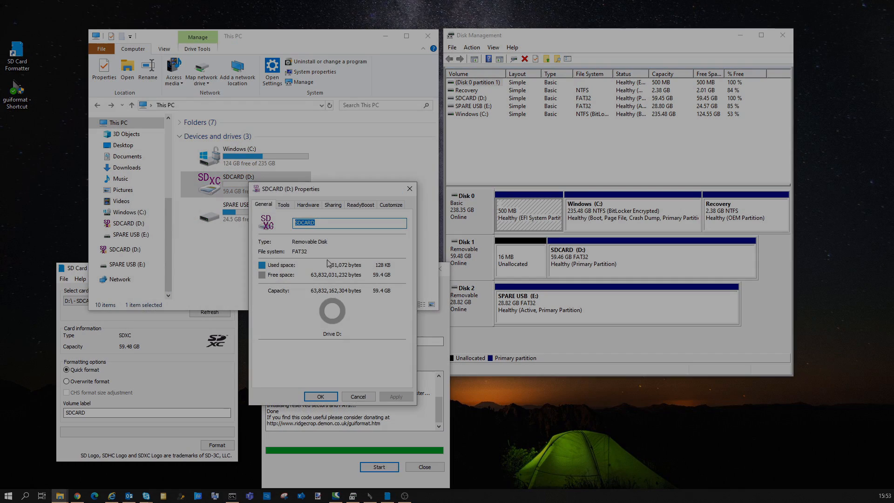